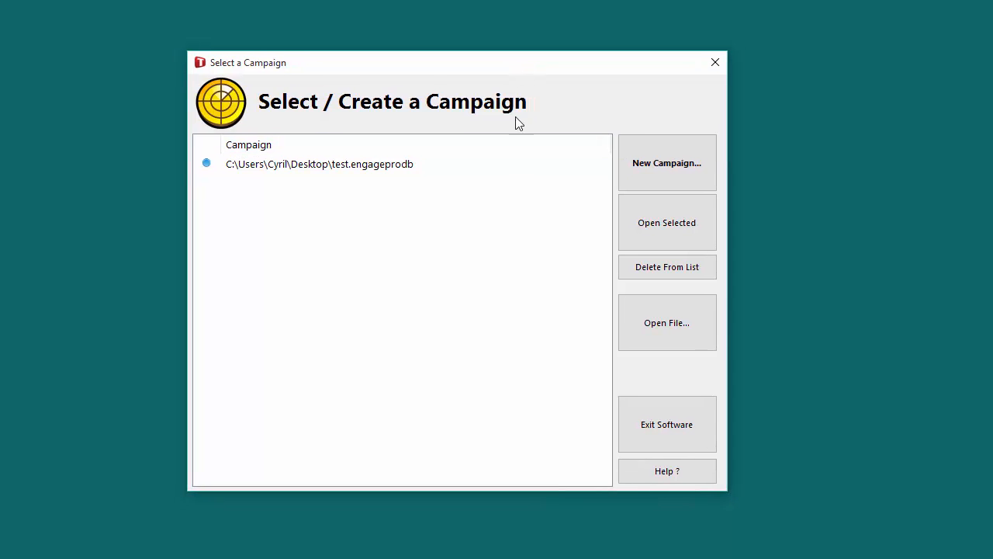
{"action": "mouse_move", "coordinate": [469, 260]}
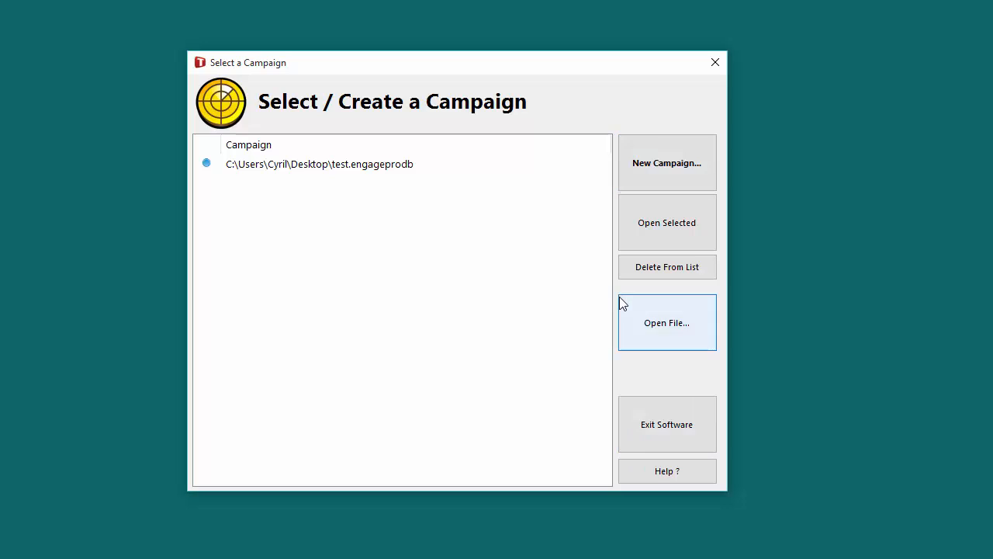
{"action": "mouse_move", "coordinate": [567, 239]}
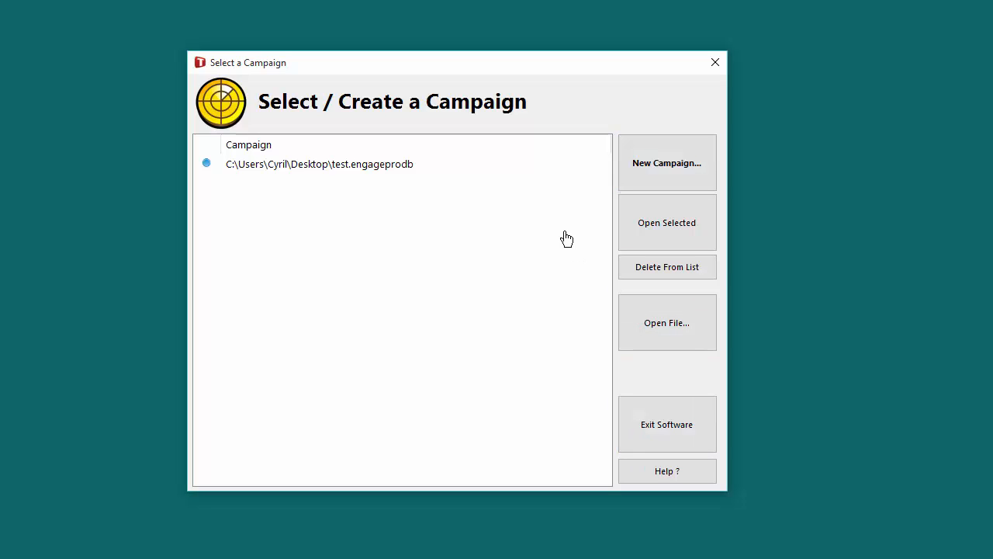
{"action": "mouse_move", "coordinate": [562, 261]}
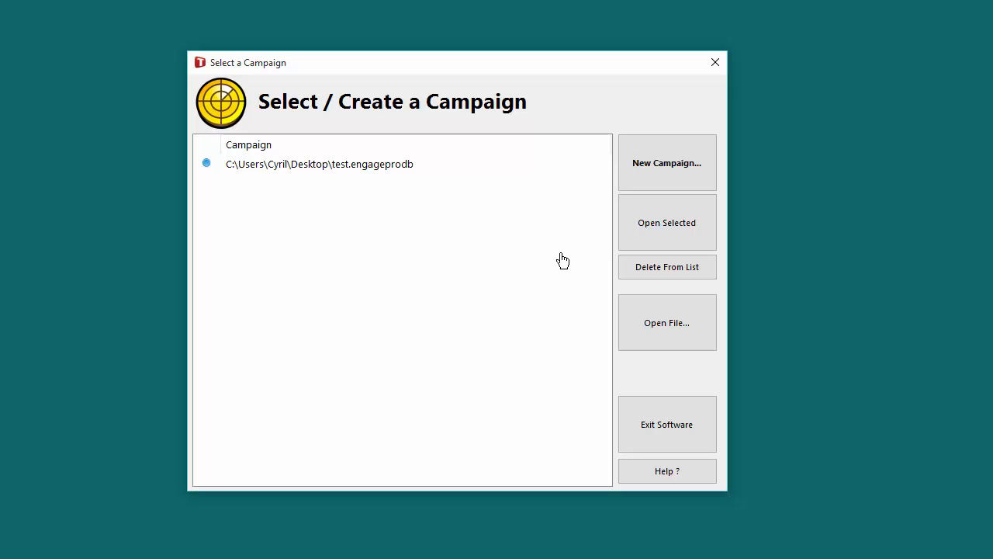
{"action": "mouse_move", "coordinate": [667, 224]}
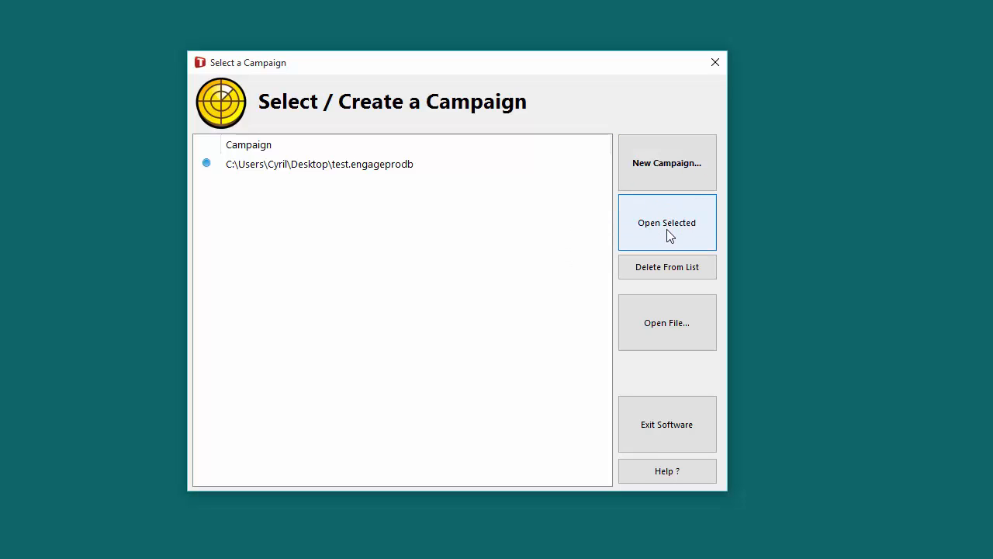
{"action": "mouse_move", "coordinate": [667, 267]}
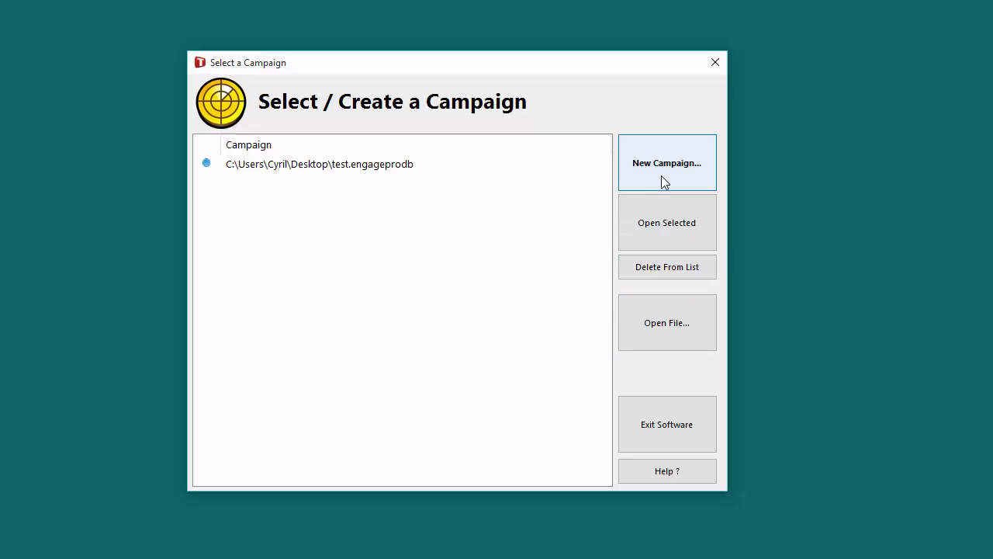
{"action": "mouse_move", "coordinate": [667, 267]}
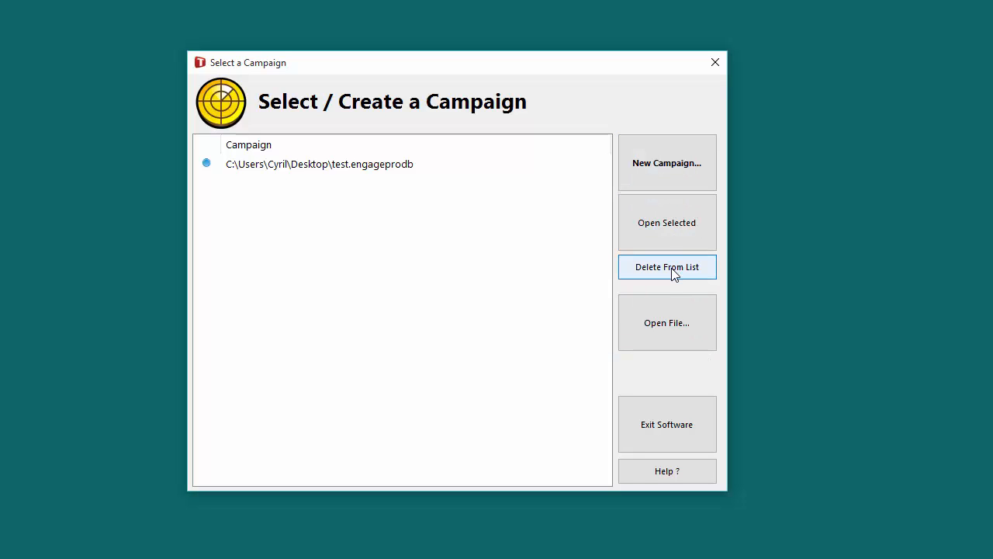
{"action": "mouse_move", "coordinate": [378, 174]}
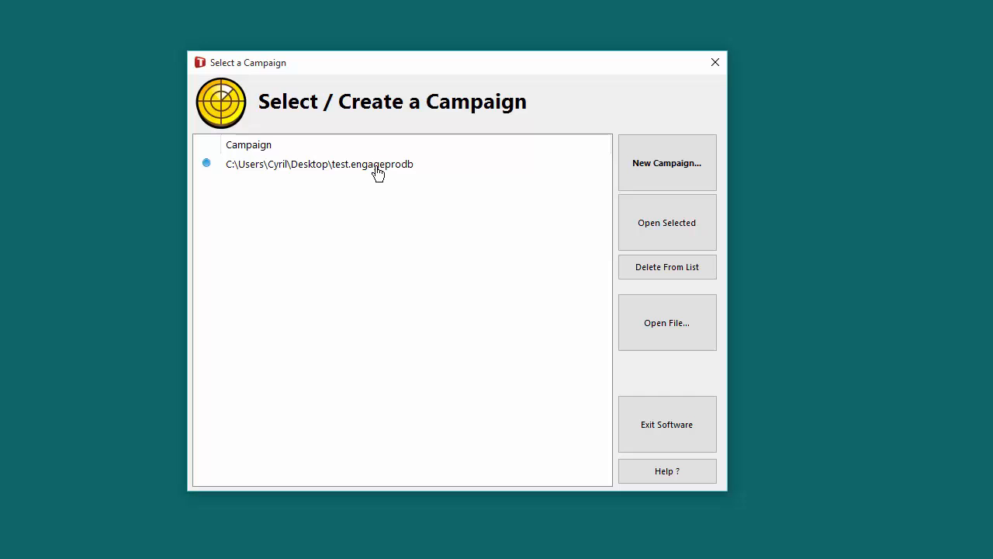
- Open the test campaign from the campaign list
{"action": "left_click", "coordinate": [318, 164]}
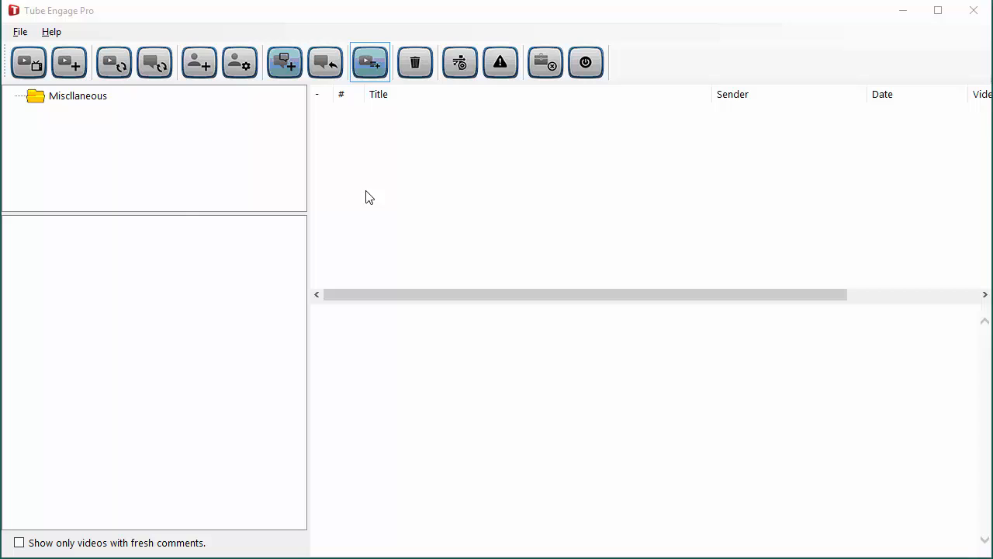
{"action": "mouse_move", "coordinate": [176, 183]}
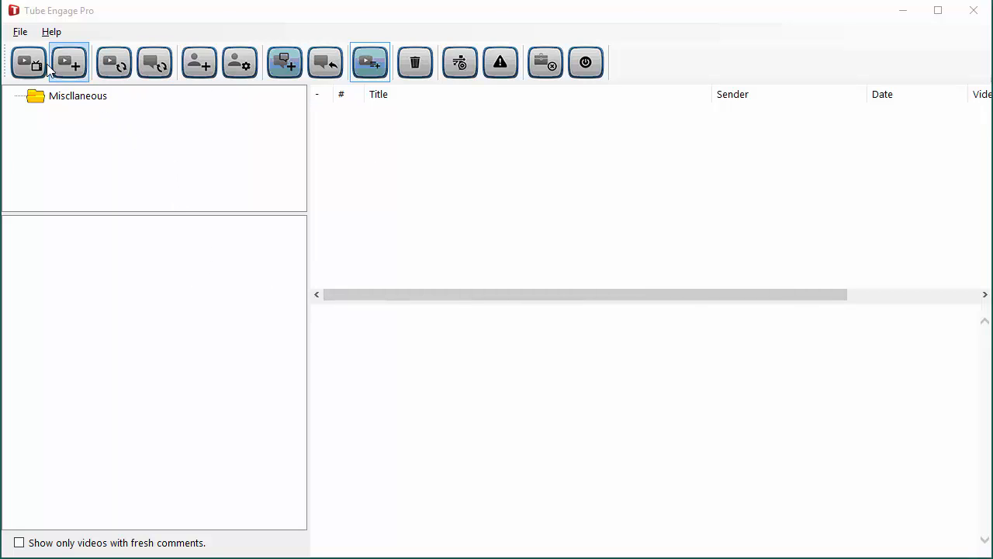
{"action": "mouse_move", "coordinate": [149, 189]}
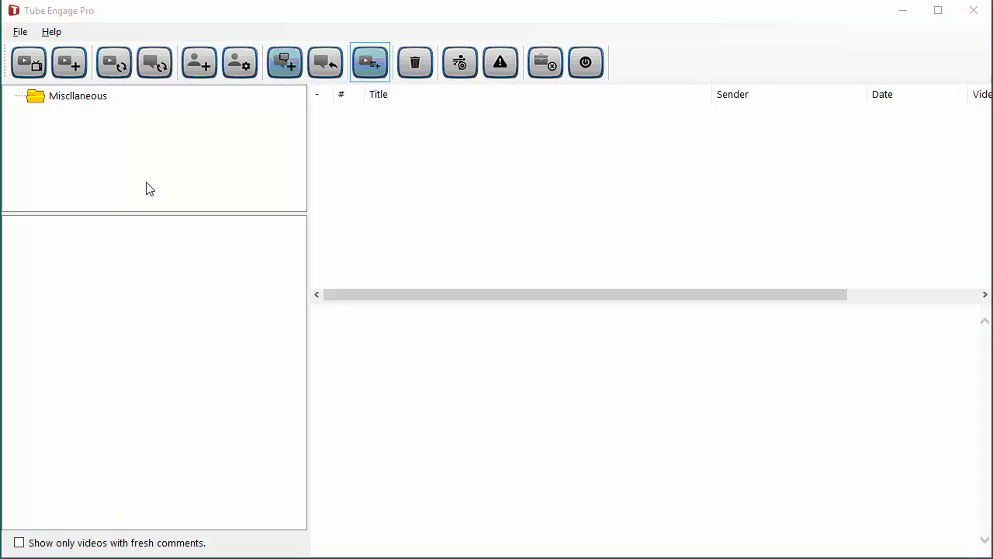
{"action": "mouse_move", "coordinate": [113, 161]}
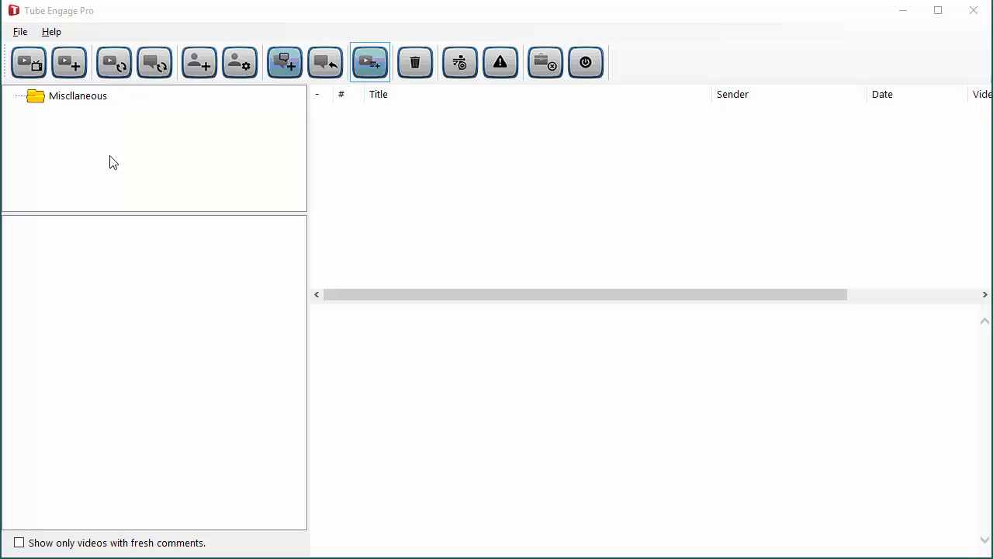
{"action": "mouse_move", "coordinate": [137, 201]}
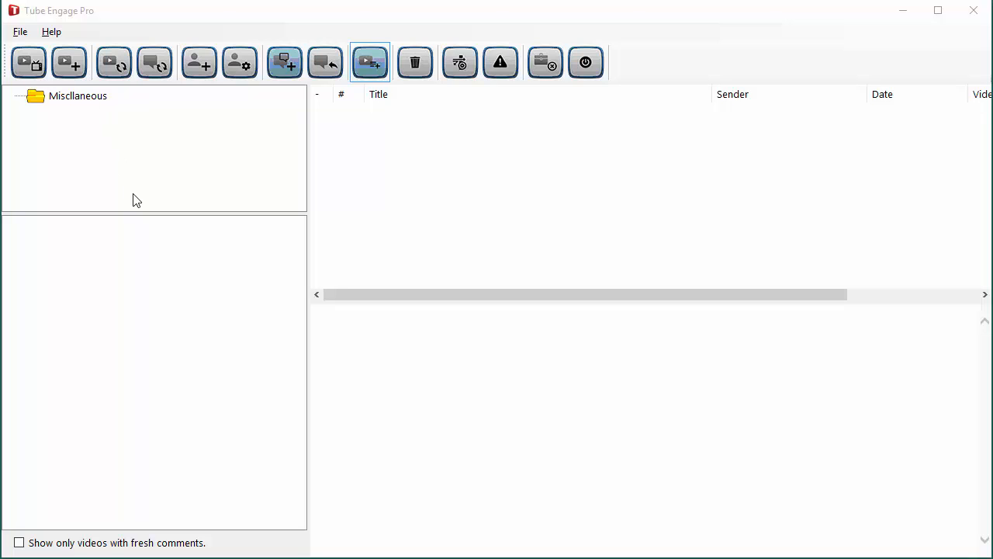
{"action": "mouse_move", "coordinate": [149, 200]}
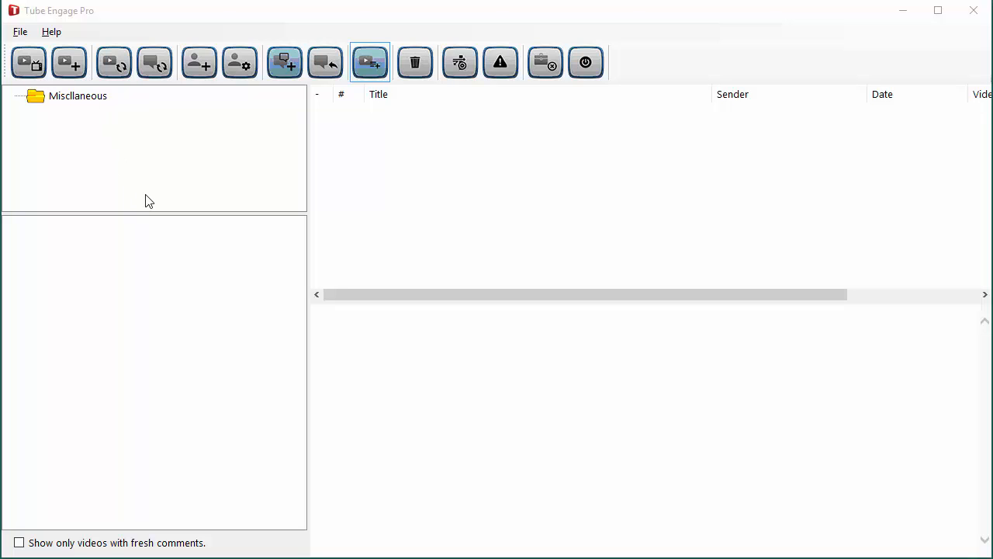
{"action": "mouse_move", "coordinate": [96, 127]}
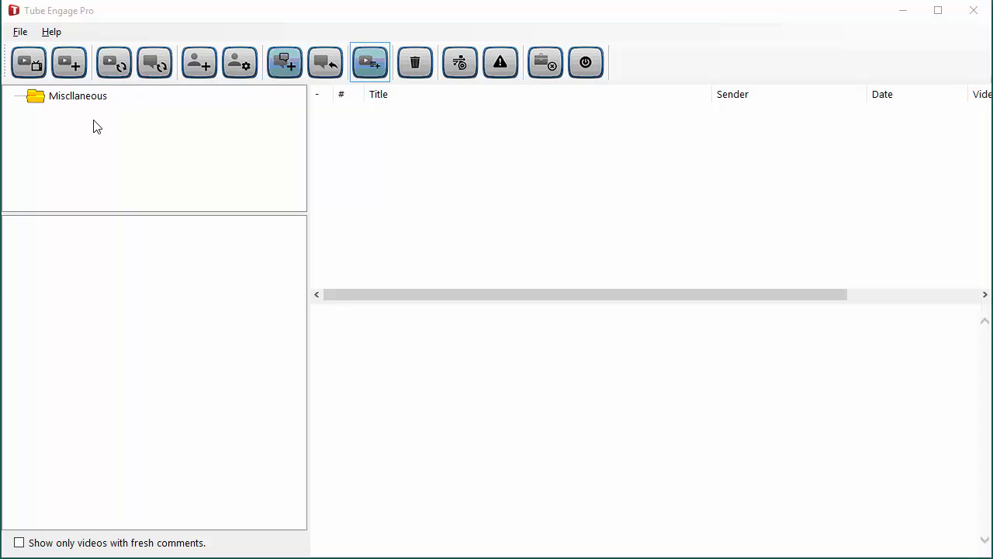
{"action": "mouse_move", "coordinate": [69, 62]}
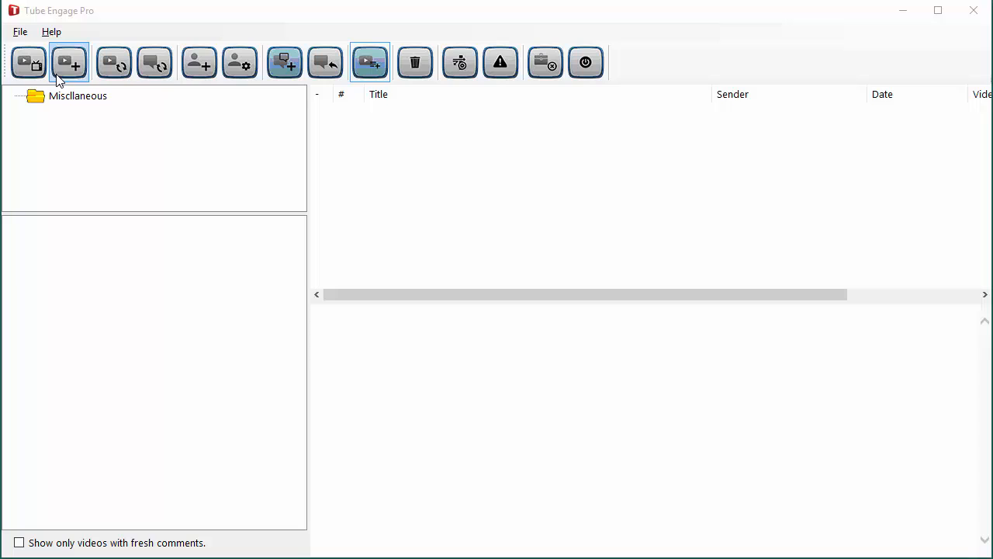
{"action": "mouse_move", "coordinate": [239, 62]}
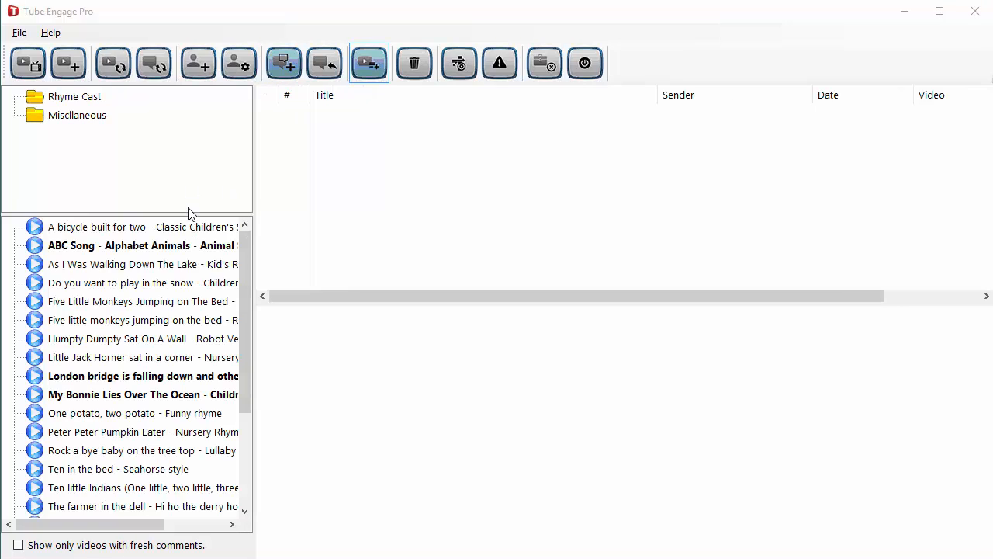
{"action": "mouse_move", "coordinate": [174, 183]}
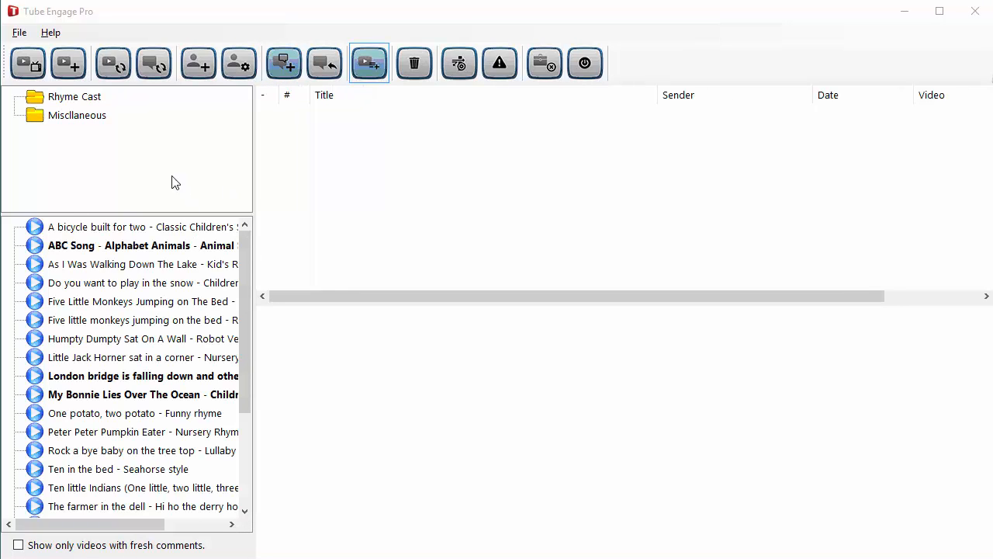
{"action": "mouse_move", "coordinate": [106, 119]}
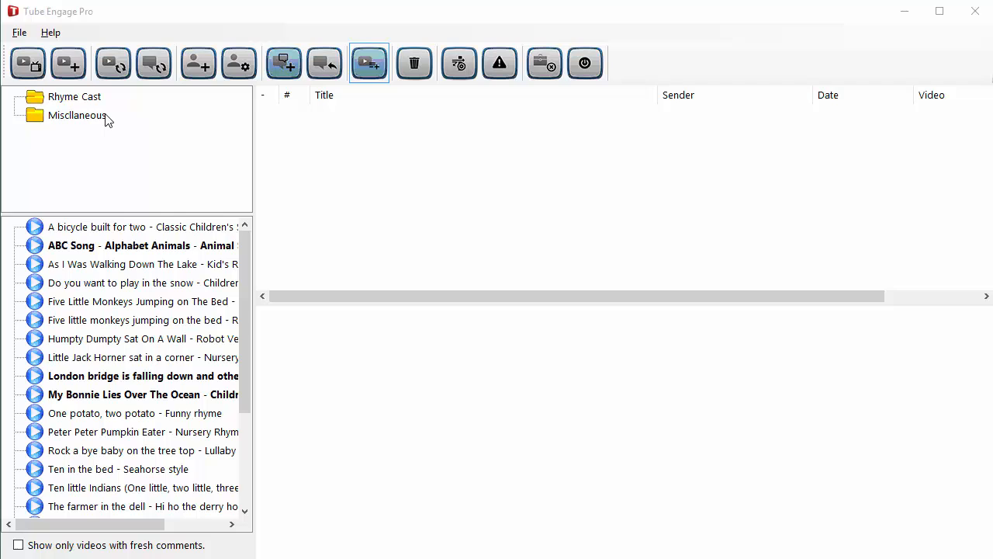
{"action": "mouse_move", "coordinate": [75, 102]}
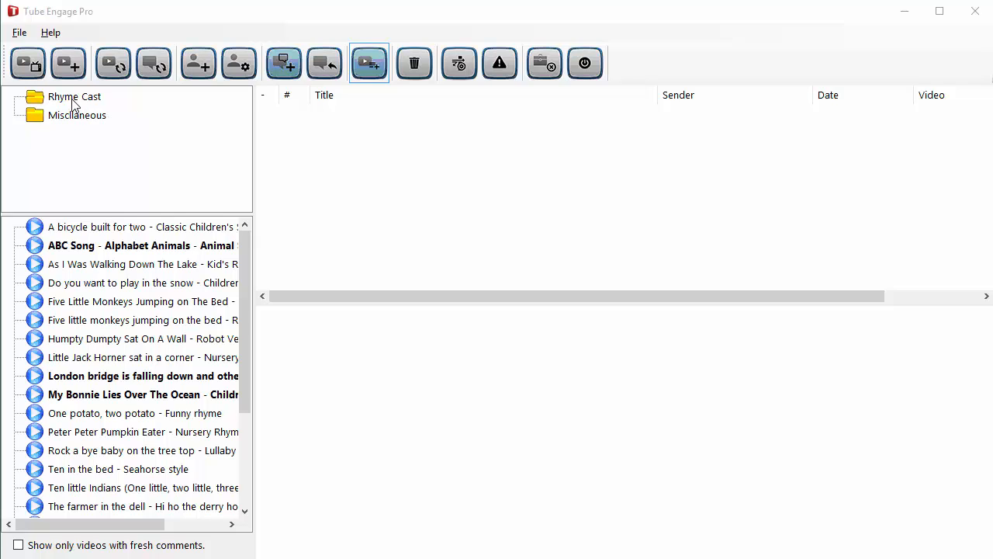
- View the Rhyme Cast folder, then switch to the empty Miscellaneous folder
{"action": "left_click", "coordinate": [74, 96]}
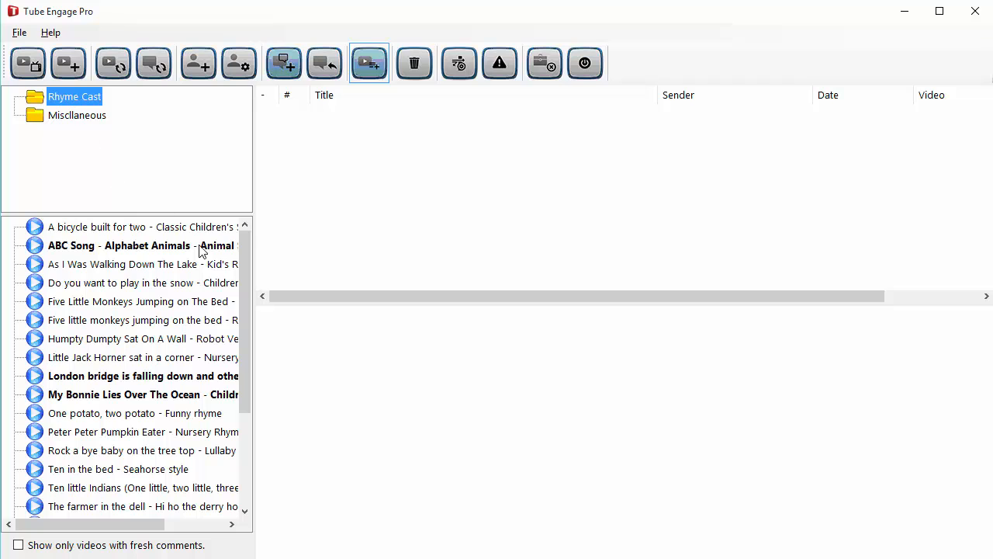
{"action": "left_click", "coordinate": [78, 114]}
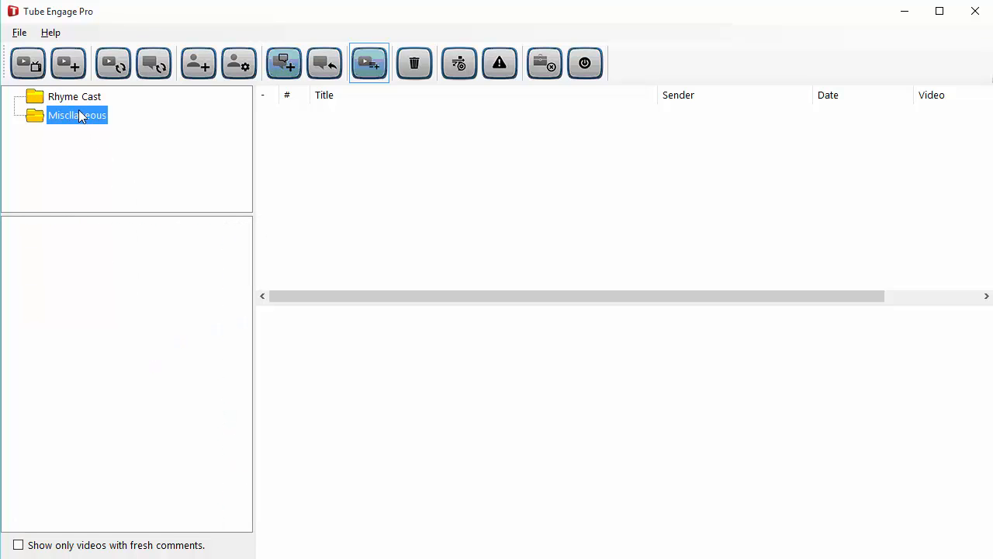
- Load the Rhyme Cast folder's viewer comments list
{"action": "left_click", "coordinate": [75, 96]}
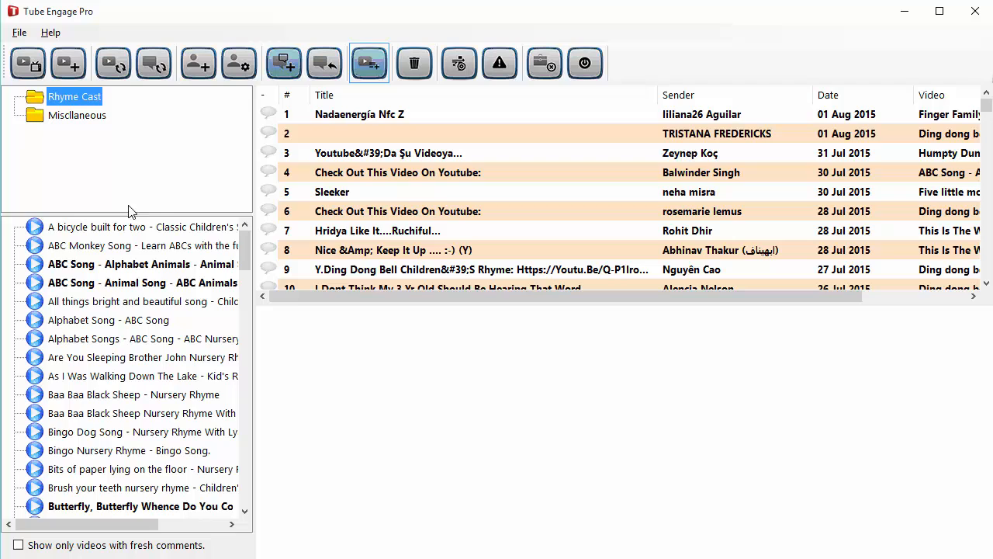
{"action": "mouse_move", "coordinate": [154, 284]}
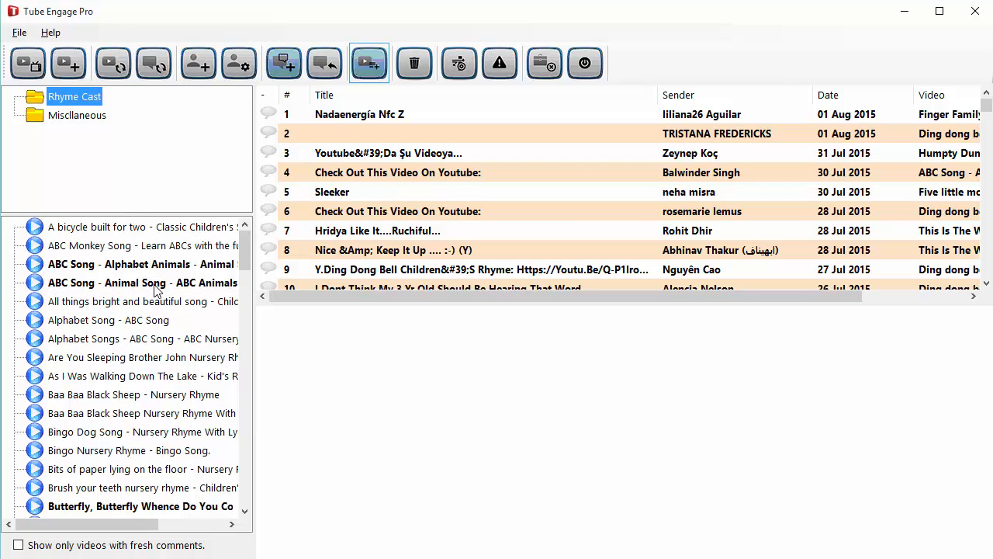
{"action": "mouse_move", "coordinate": [236, 245]}
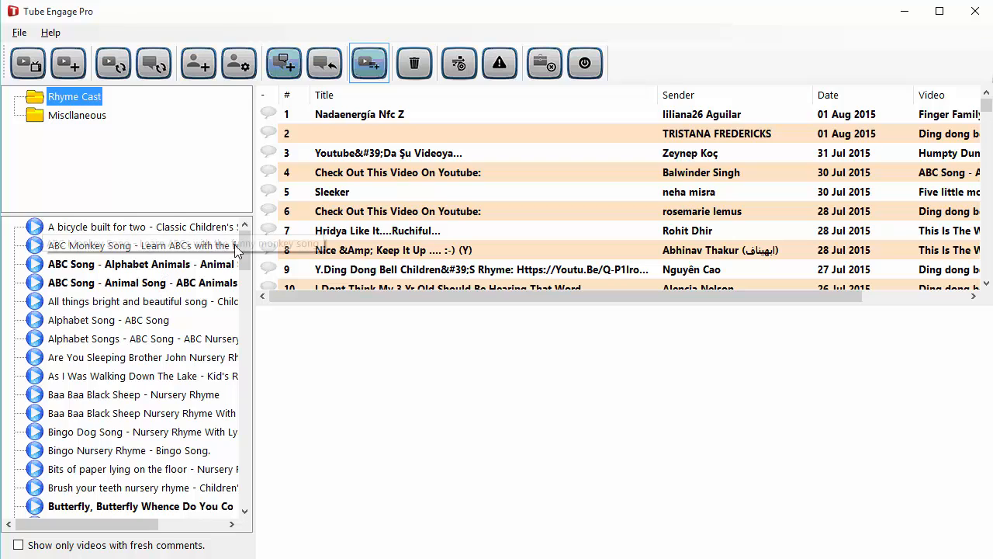
{"action": "mouse_move", "coordinate": [154, 294]}
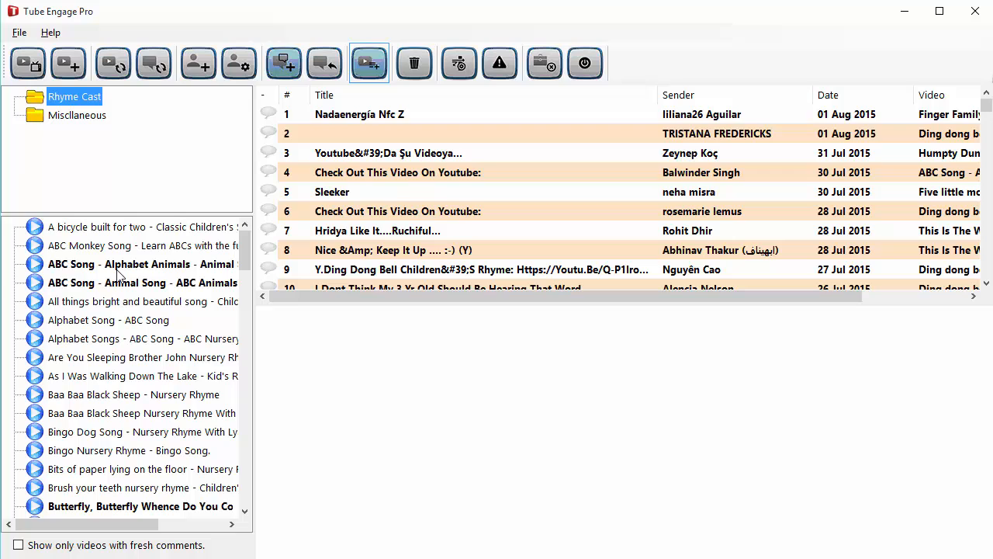
{"action": "mouse_move", "coordinate": [395, 121]}
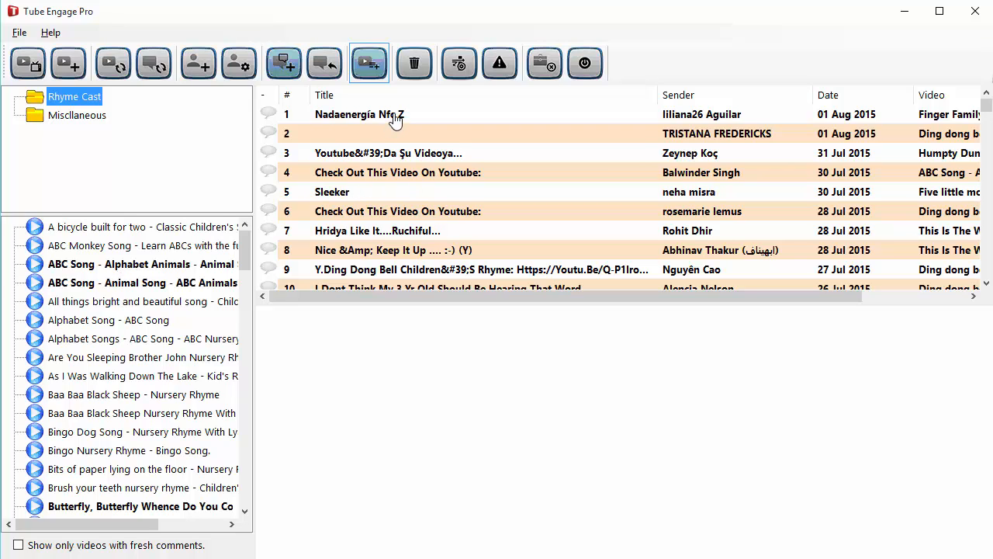
{"action": "mouse_move", "coordinate": [401, 177]}
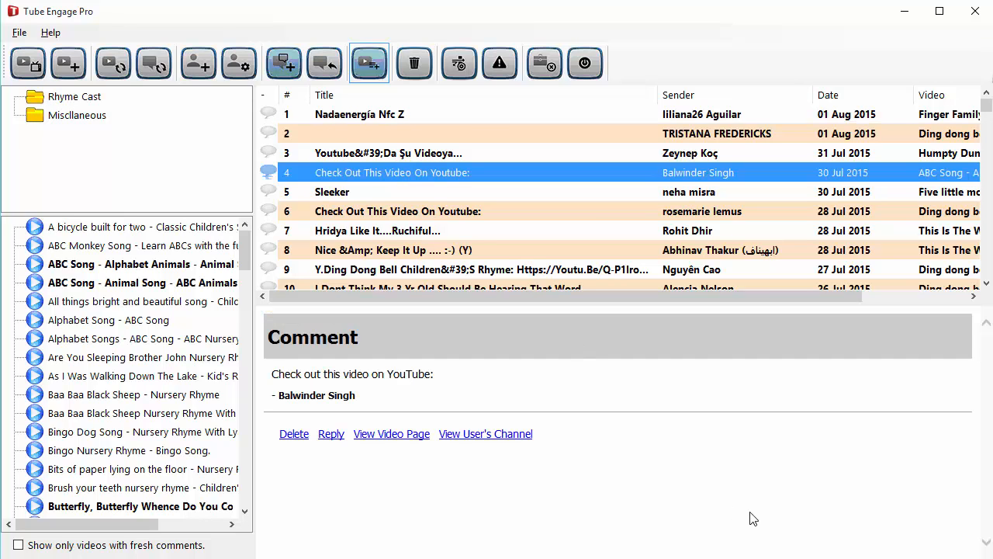
- Read the Sleeker, another, and the one-letter 'M' comments in full, scrolling the list
{"action": "left_click", "coordinate": [332, 193]}
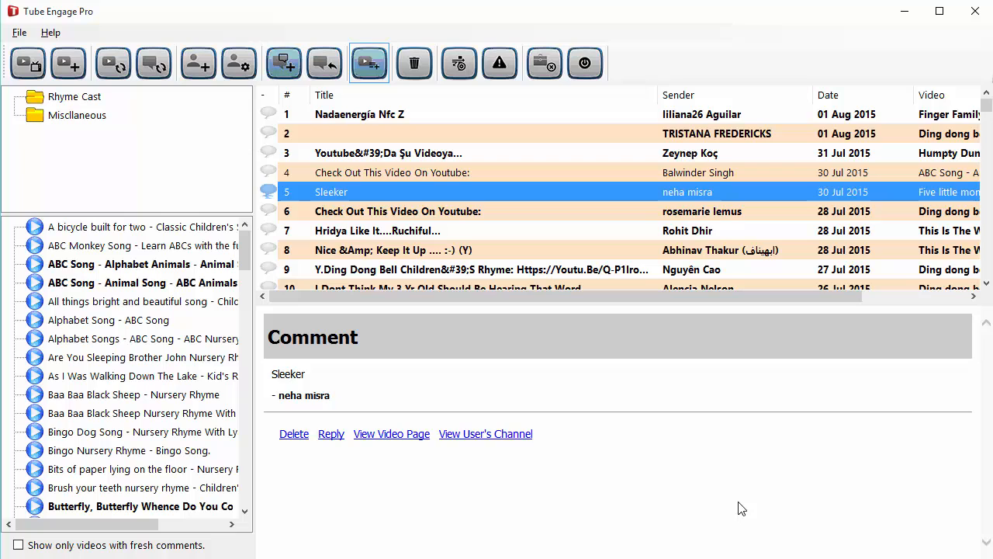
{"action": "left_click", "coordinate": [441, 270]}
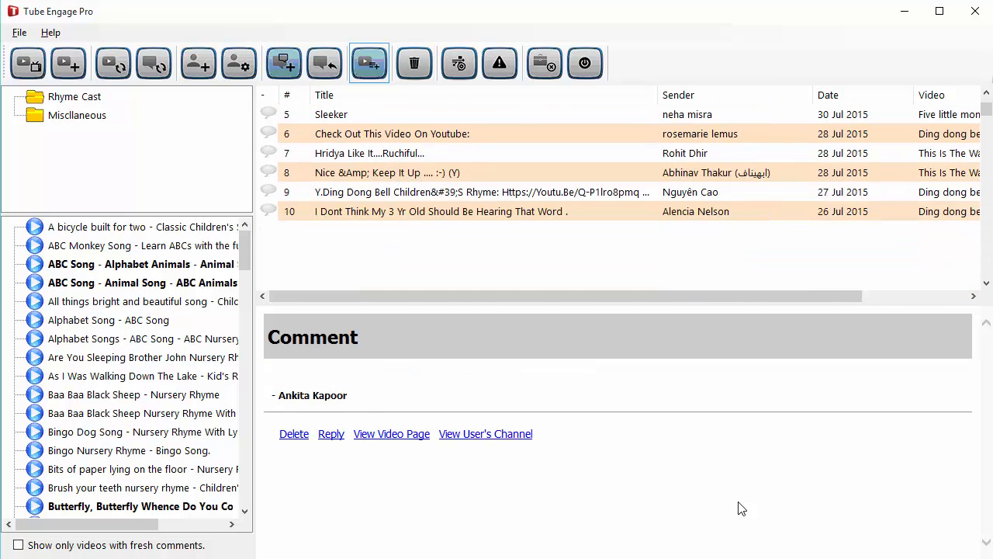
{"action": "left_click", "coordinate": [320, 270]}
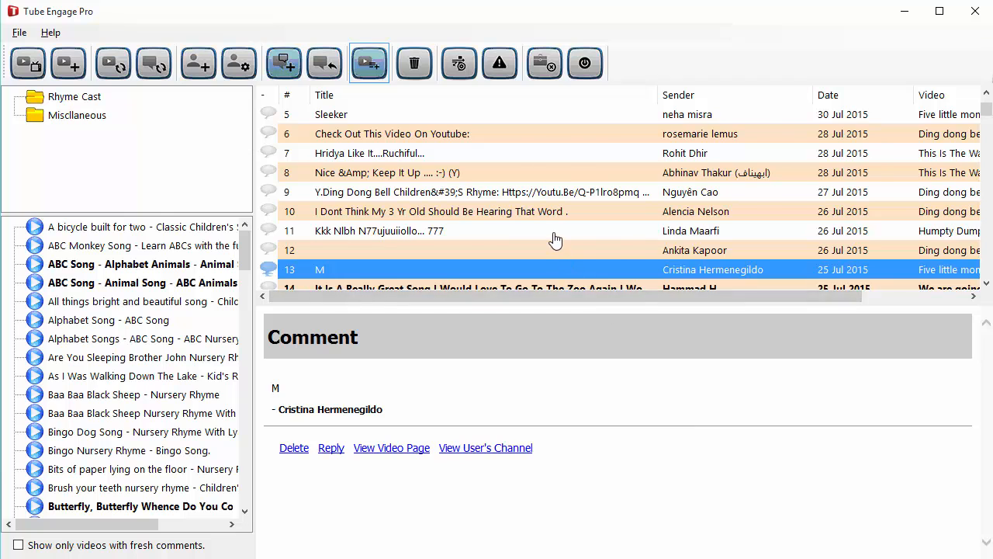
{"action": "scroll", "scroll_direction": "down", "scroll_amount": 3}
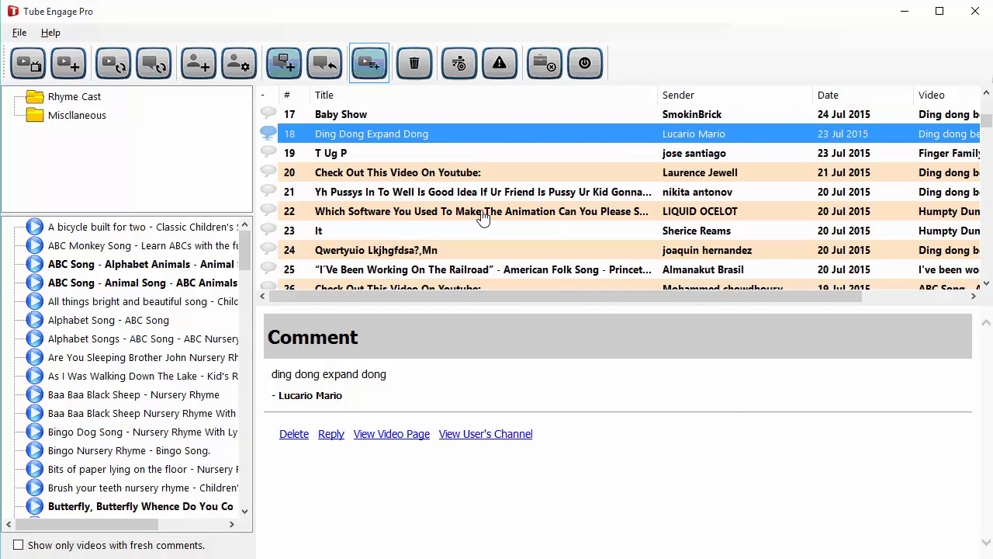
{"action": "scroll", "scroll_direction": "down", "scroll_amount": 3}
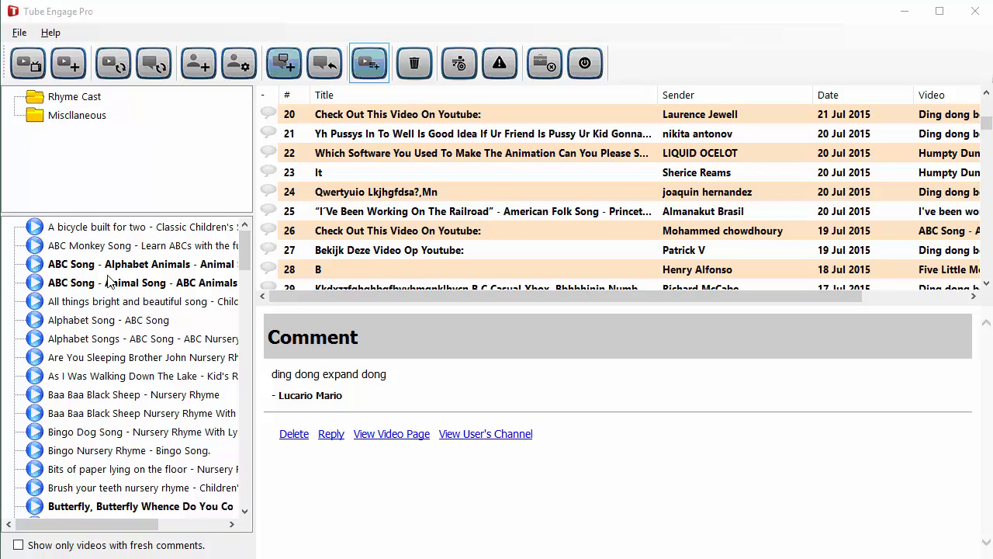
- Show comments for the Ding dong bell Children's Rhyme video under Rhyme Cast
{"action": "left_click", "coordinate": [74, 96]}
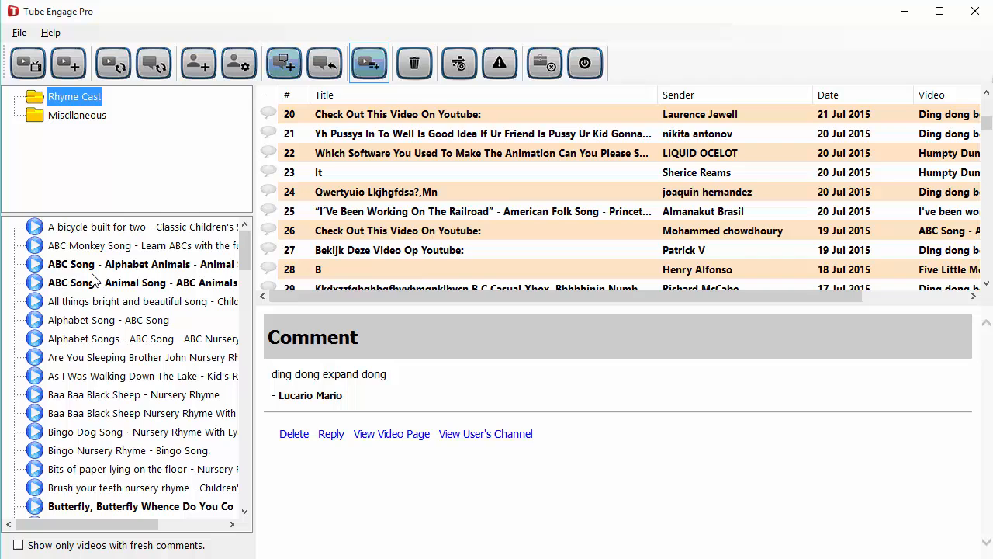
{"action": "scroll", "scroll_direction": "down", "scroll_amount": 3}
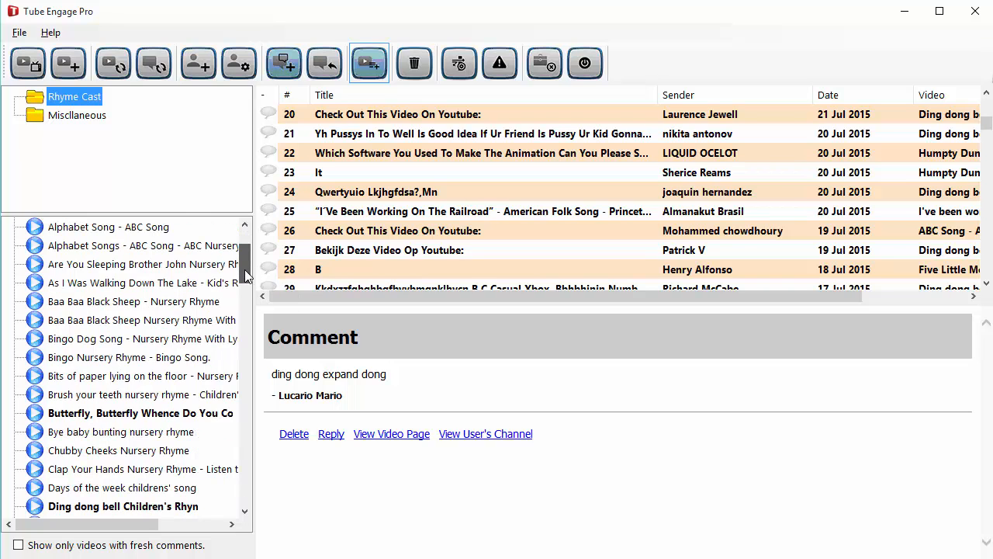
{"action": "scroll", "scroll_direction": "down", "scroll_amount": 3}
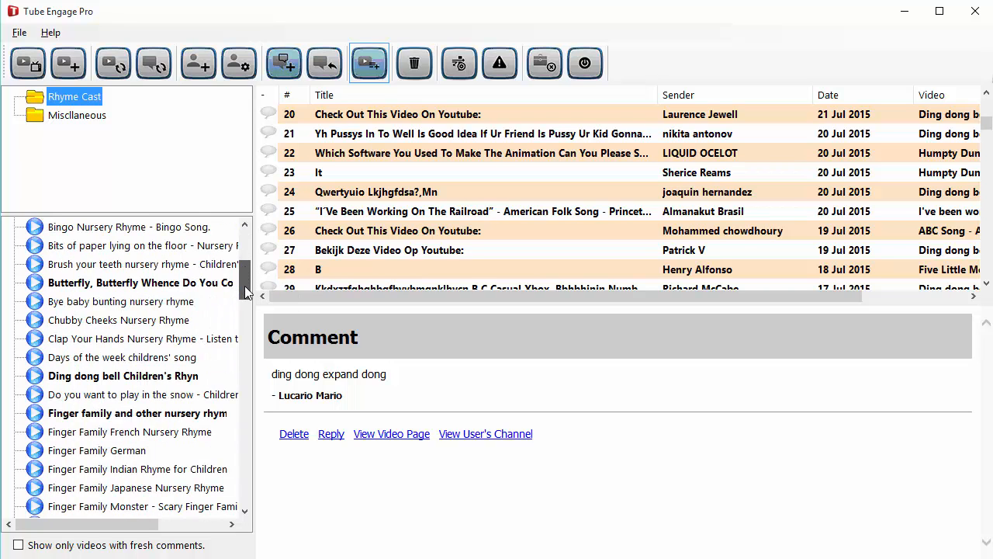
{"action": "scroll", "scroll_direction": "down", "scroll_amount": 3}
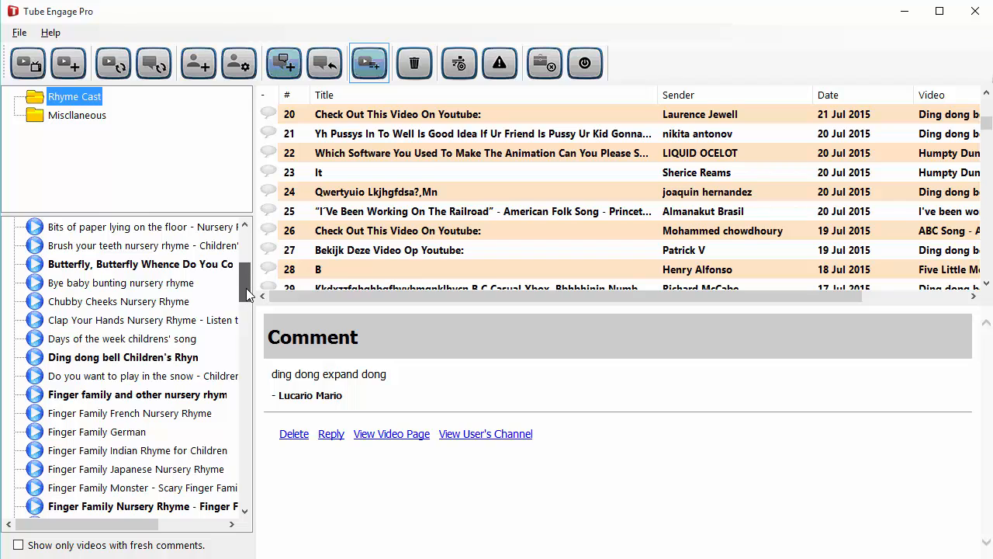
{"action": "left_click", "coordinate": [124, 357]}
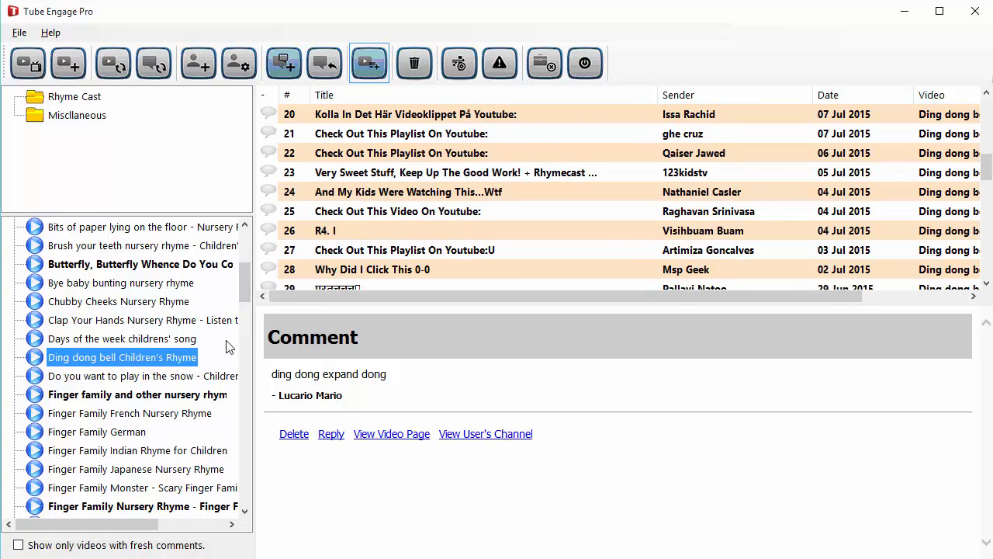
- Show the single 'This Is A Test.' comment for Finger family and other nursery rhymes
{"action": "scroll", "scroll_direction": "down", "scroll_amount": 3}
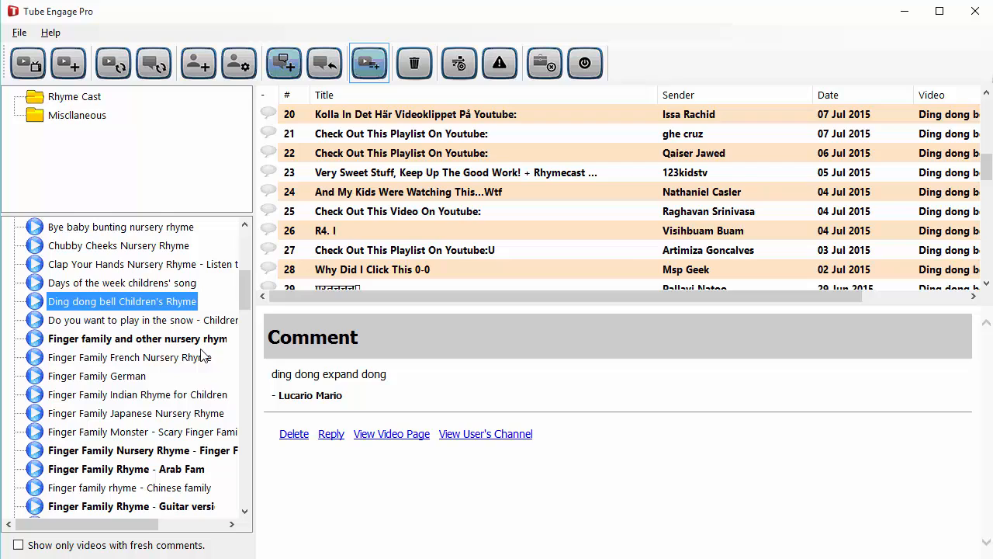
{"action": "left_click", "coordinate": [136, 338]}
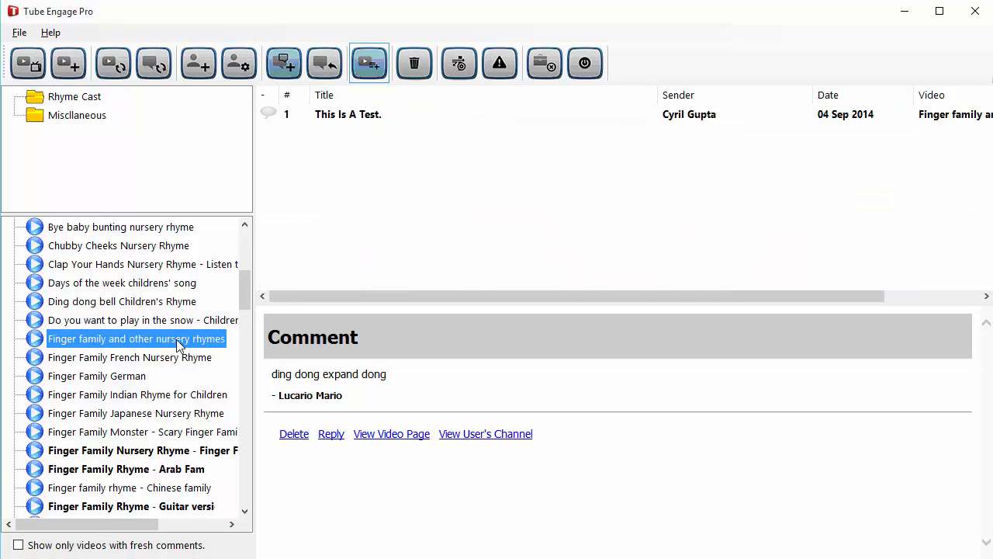
{"action": "scroll", "scroll_direction": "down", "scroll_amount": 3}
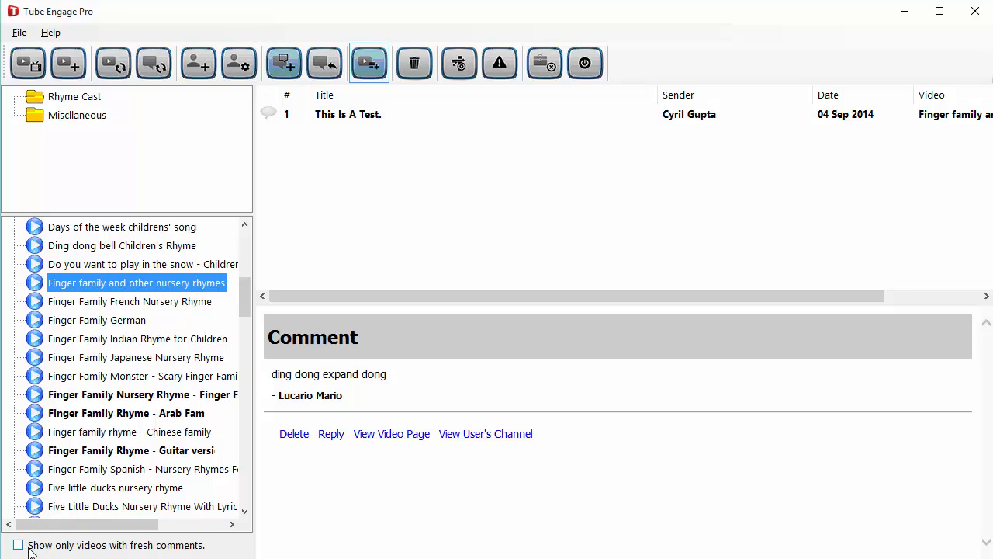
- Toggle the fresh-comments filter on and off, then show Five little monkeys compilation's comments
{"action": "left_click", "coordinate": [19, 545]}
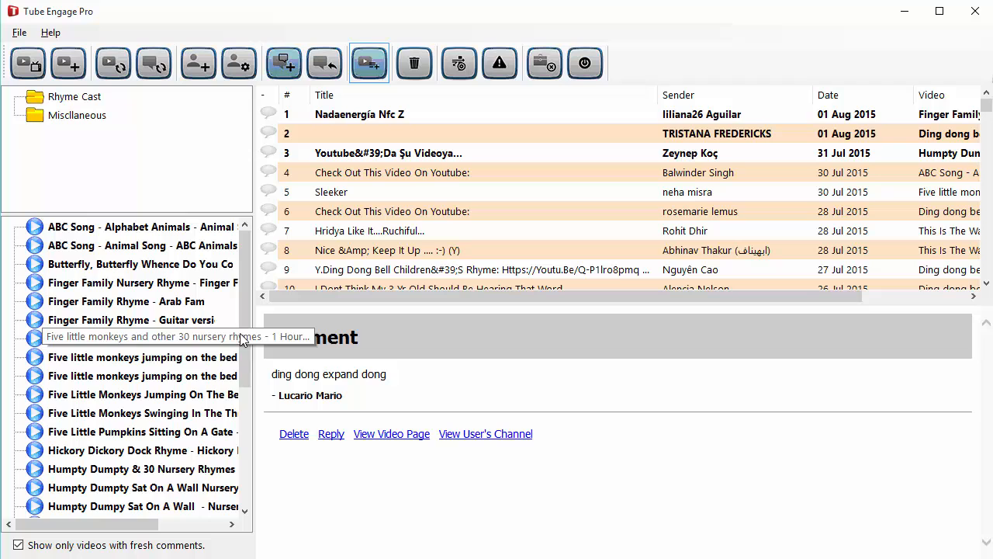
{"action": "scroll", "scroll_direction": "down", "scroll_amount": 3}
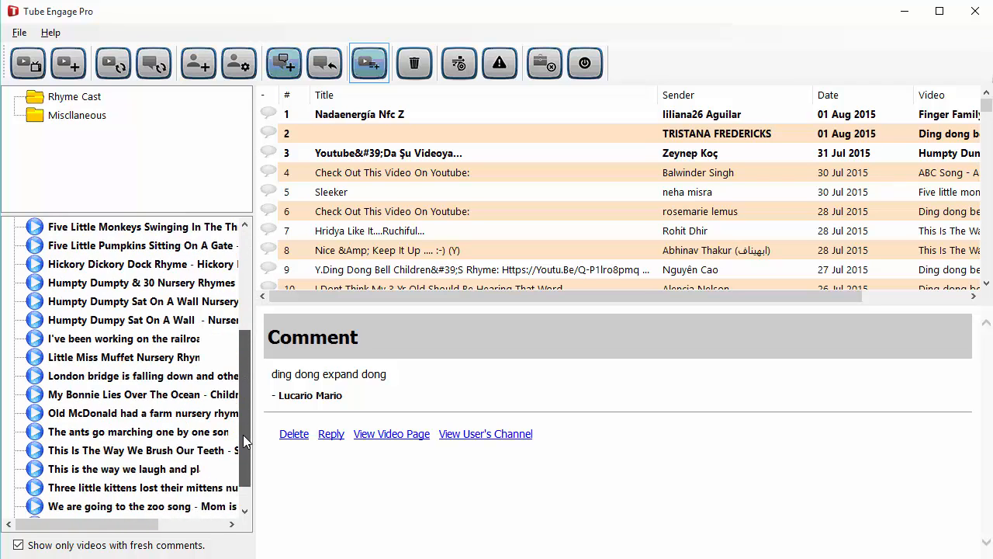
{"action": "scroll", "scroll_direction": "up", "scroll_amount": 3}
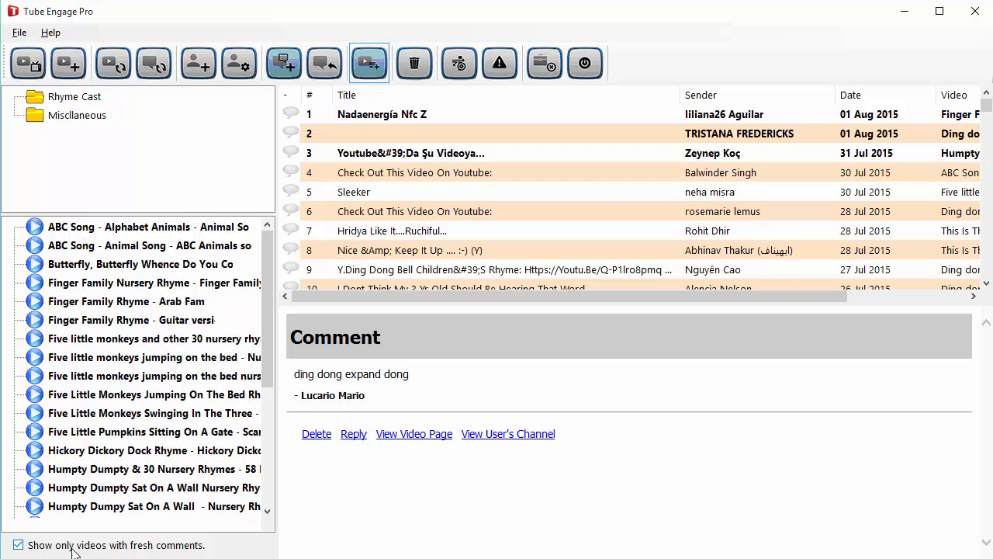
{"action": "left_click", "coordinate": [19, 544]}
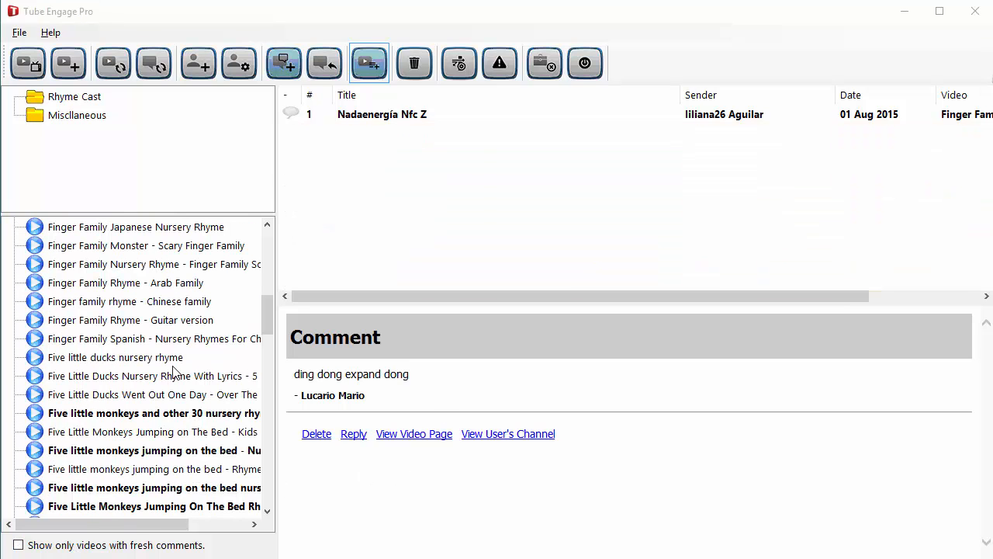
{"action": "left_click", "coordinate": [154, 357]}
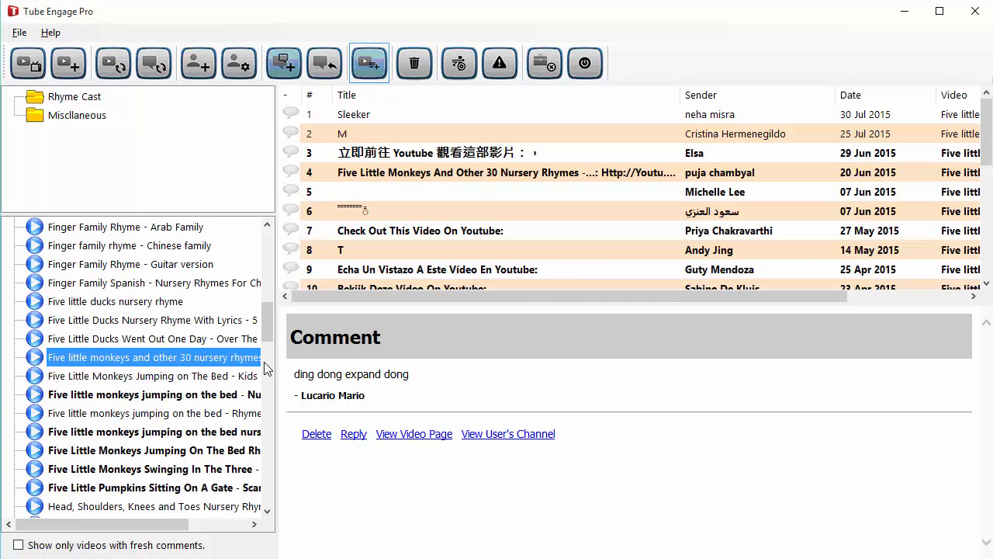
- Read the 'Check Out This Video On Youtube' comment, then the Spanish comment in row 9
{"action": "left_click", "coordinate": [419, 229]}
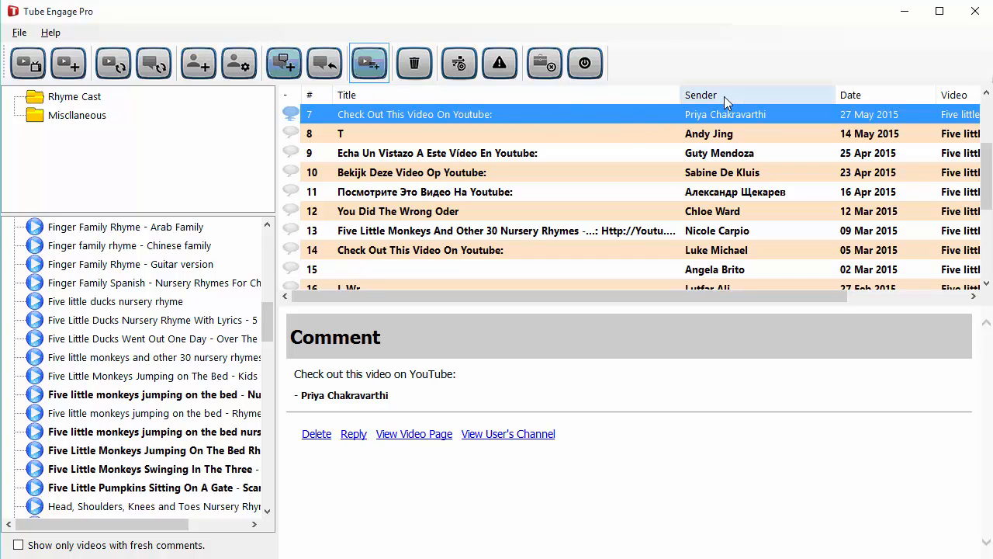
{"action": "mouse_move", "coordinate": [819, 296]}
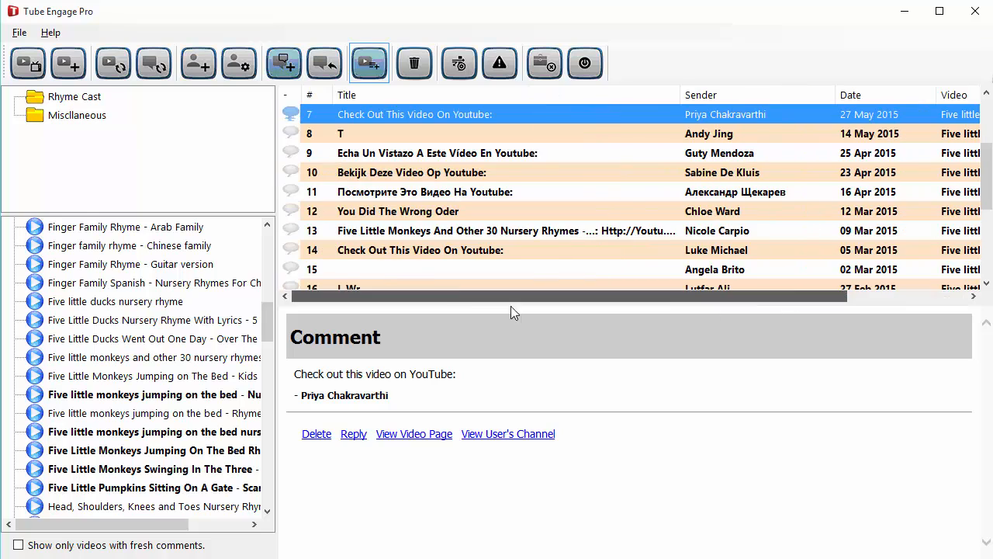
{"action": "left_click", "coordinate": [437, 154]}
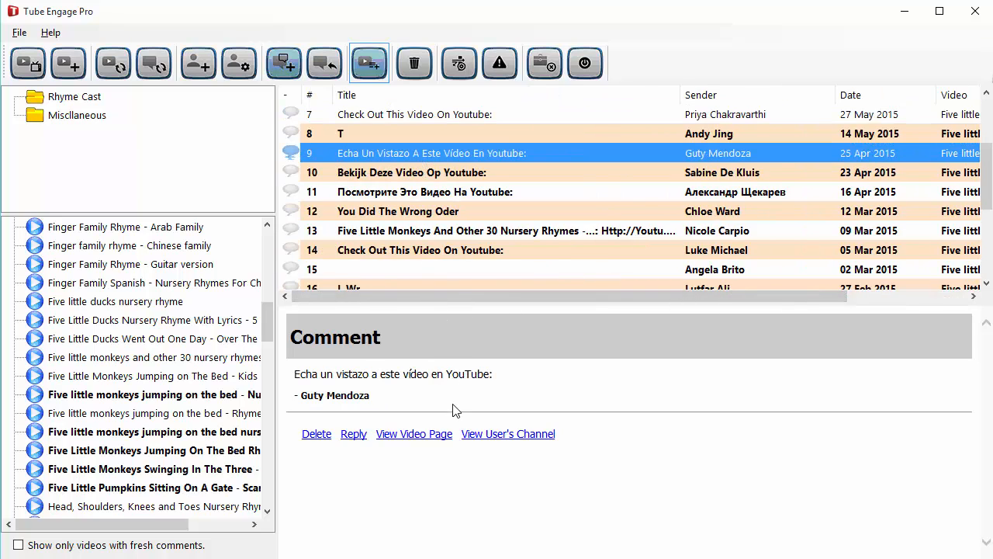
{"action": "mouse_move", "coordinate": [326, 471]}
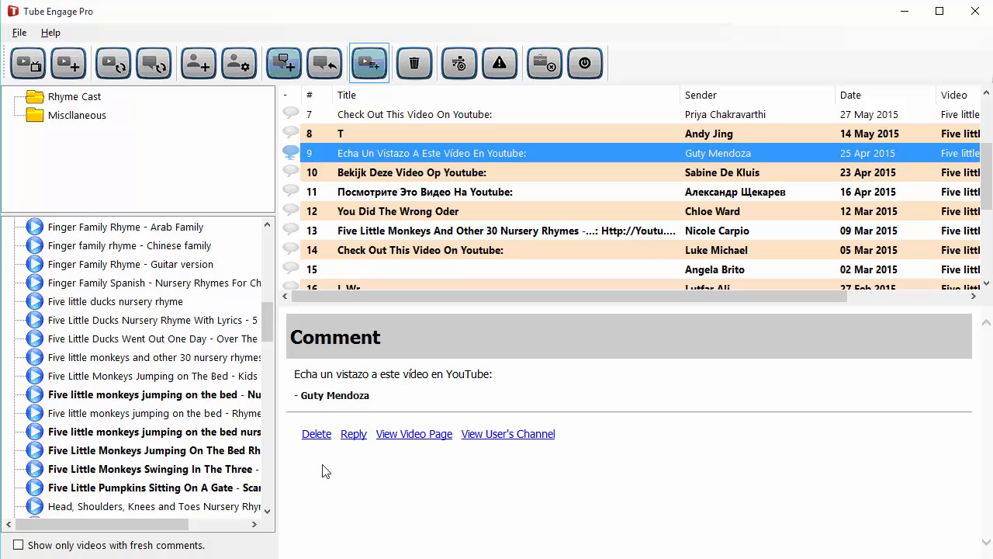
{"action": "mouse_move", "coordinate": [316, 435]}
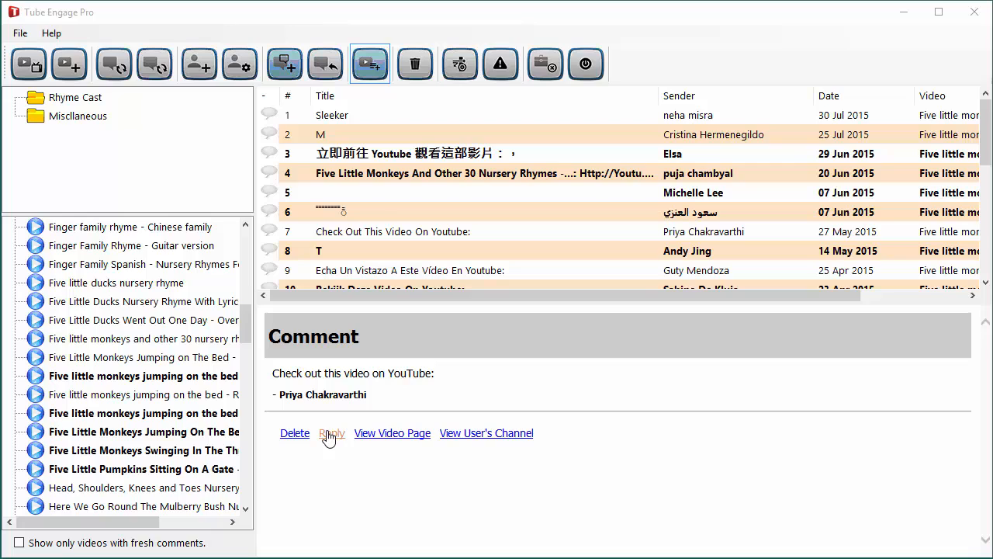
{"action": "mouse_move", "coordinate": [360, 442]}
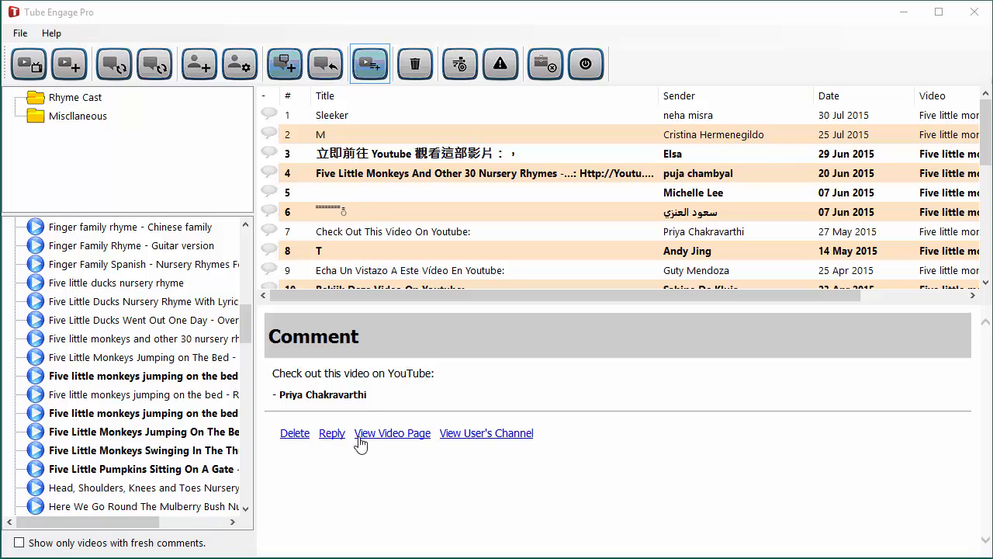
{"action": "mouse_move", "coordinate": [391, 433]}
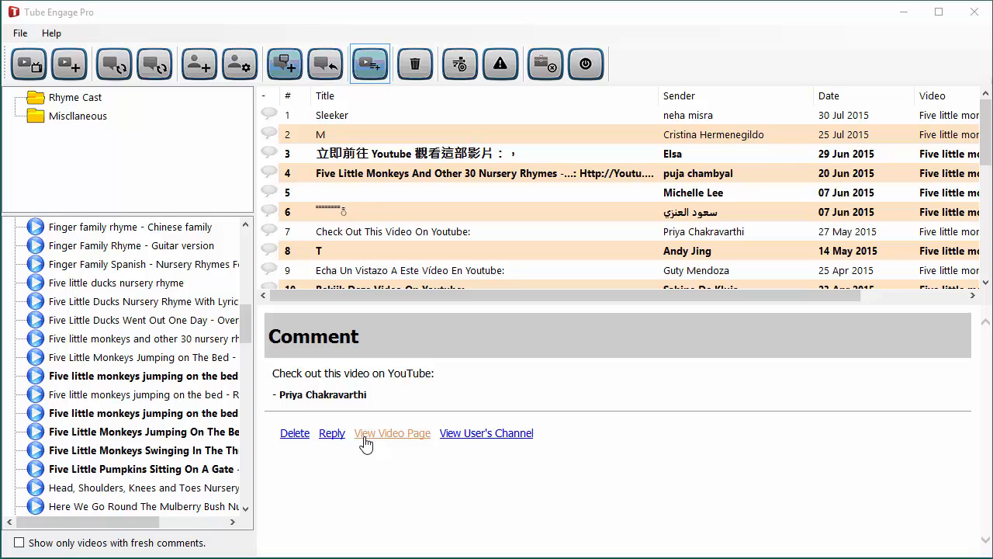
{"action": "mouse_move", "coordinate": [486, 433]}
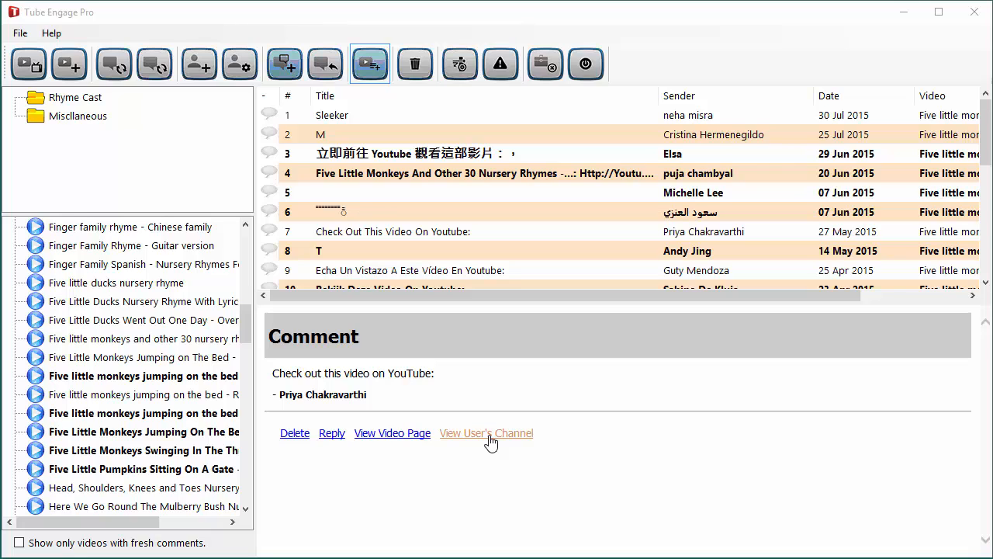
{"action": "mouse_move", "coordinate": [332, 433]}
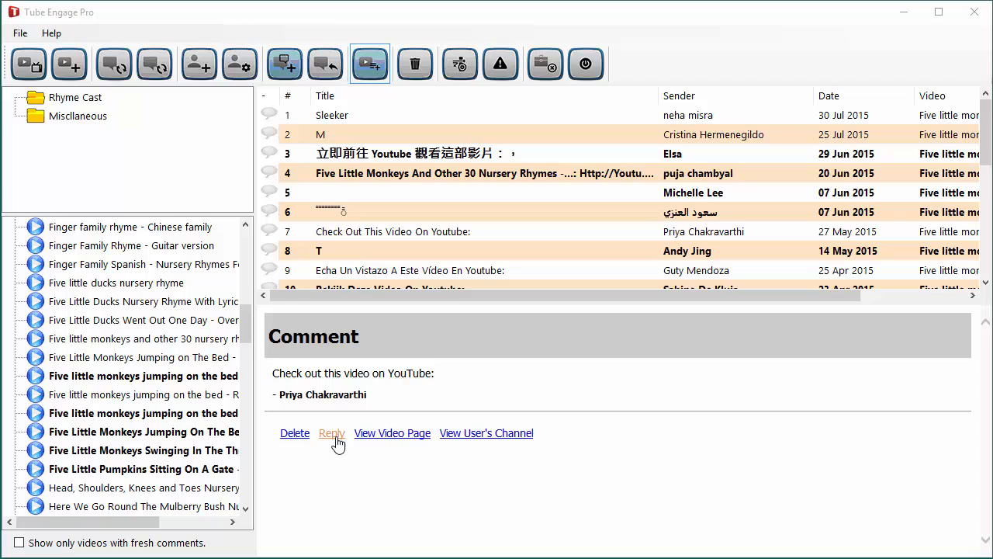
- Draft the reply 'Thanks for your suggestion.' and drop down the Google account selector
{"action": "left_click", "coordinate": [332, 433]}
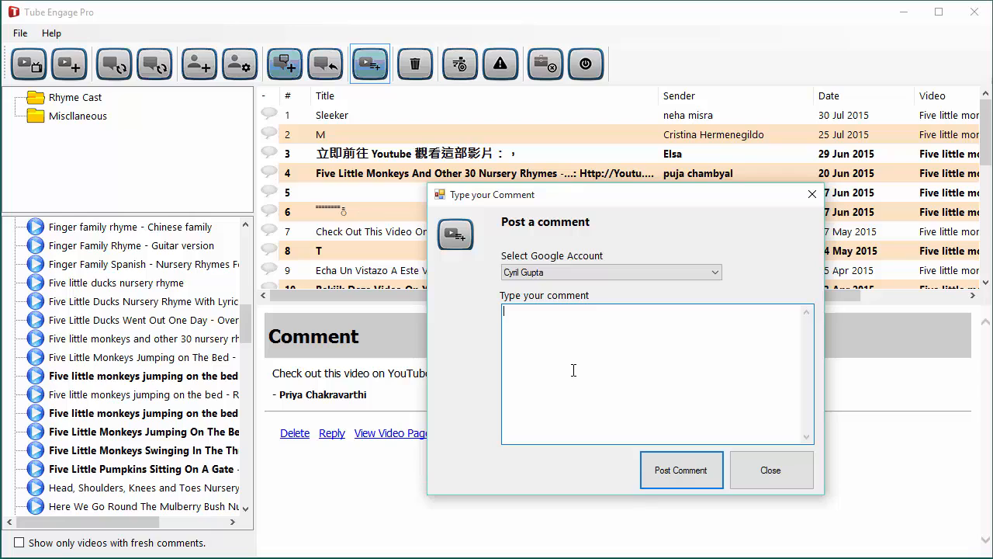
{"action": "type", "text": "Thn"}
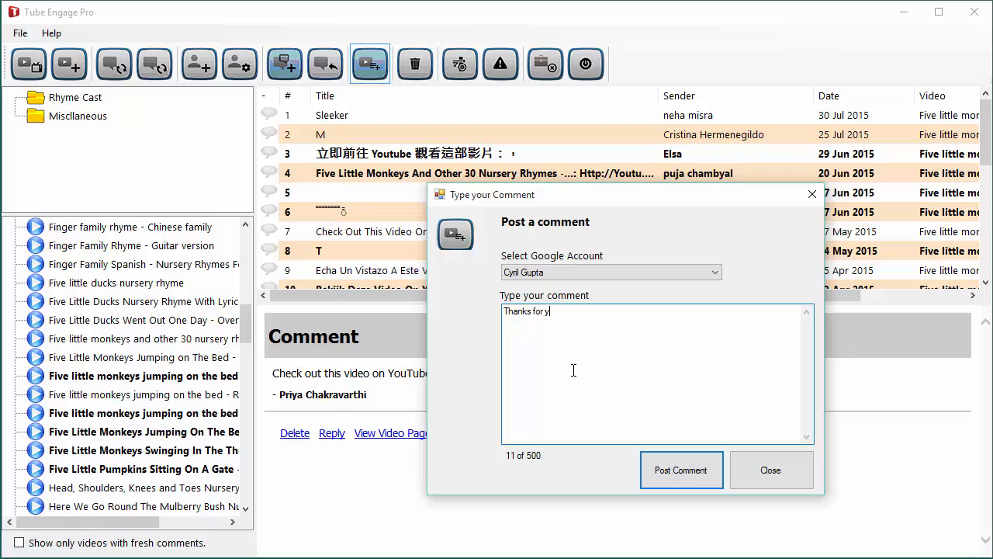
{"action": "type", "text": "our re"}
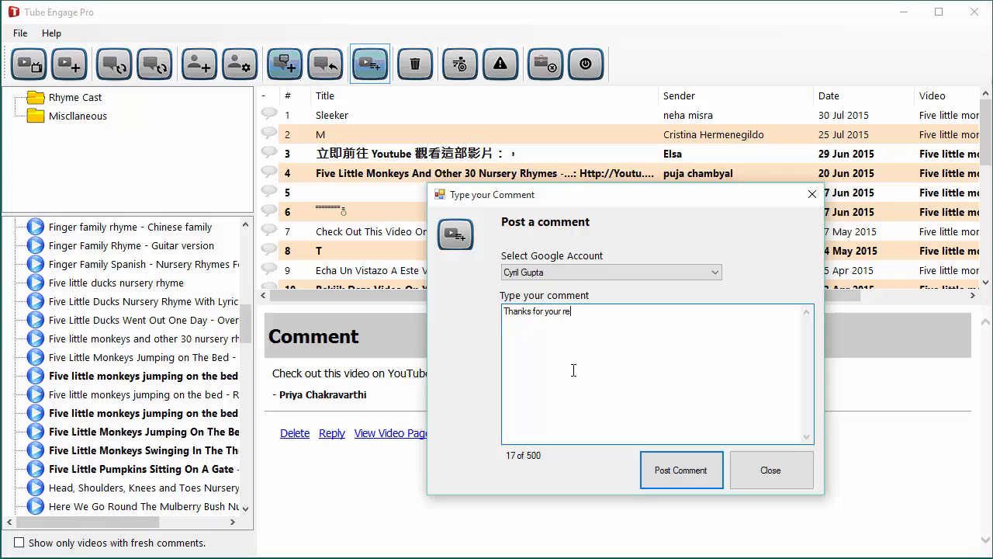
{"action": "type", "text": "suggestiong"}
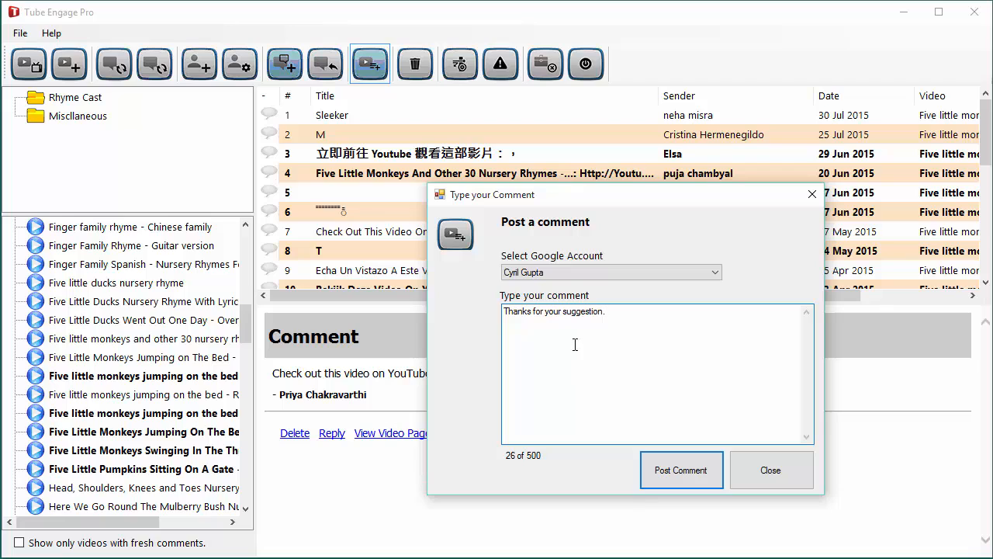
{"action": "left_click", "coordinate": [710, 271]}
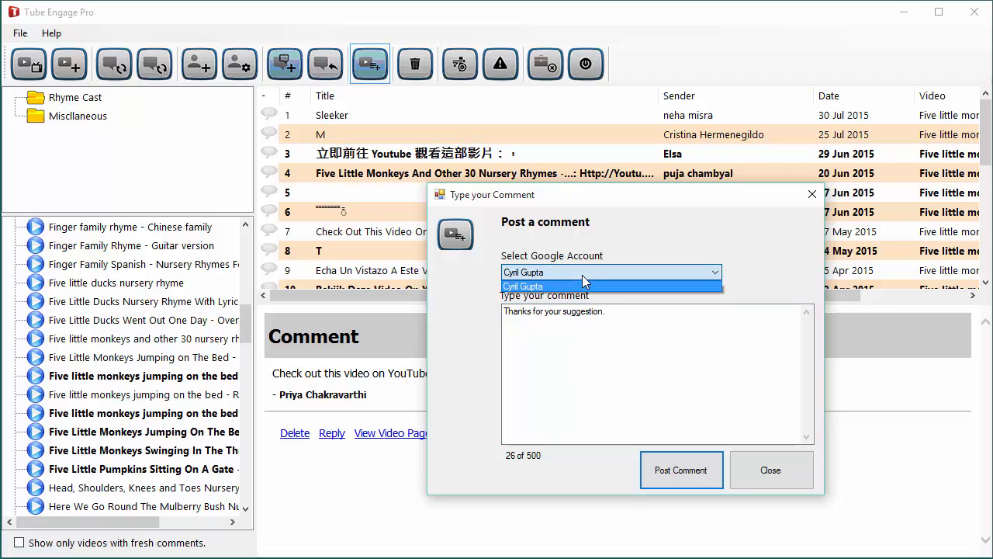